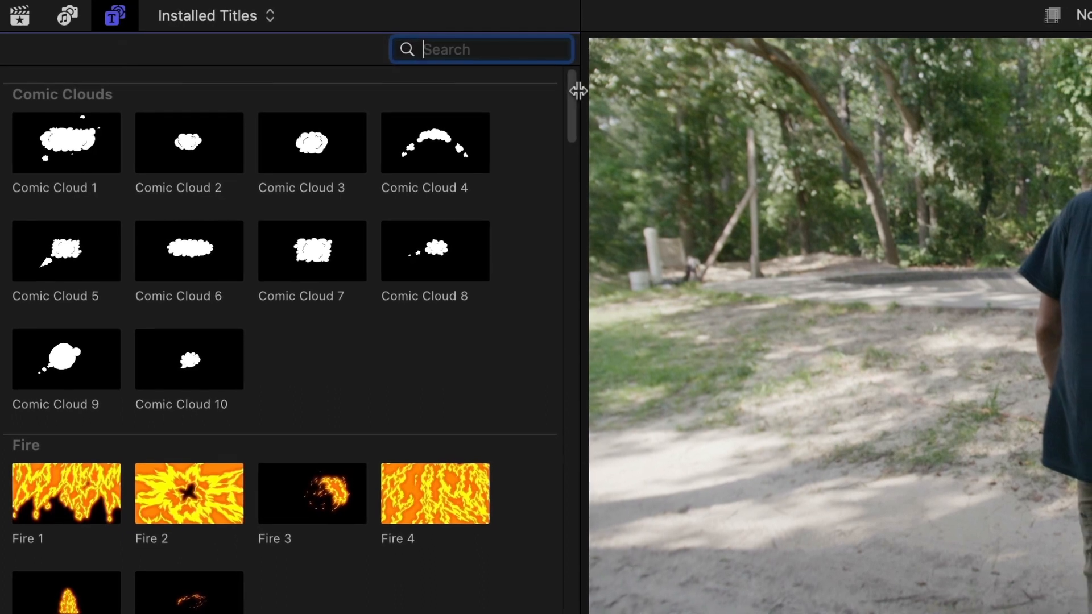
Step: Scrub into the Doodle 1 title, enable Build Out, and start choosing its red stroke colour
{"action": "scroll", "scroll_direction": "down", "scroll_amount": 3}
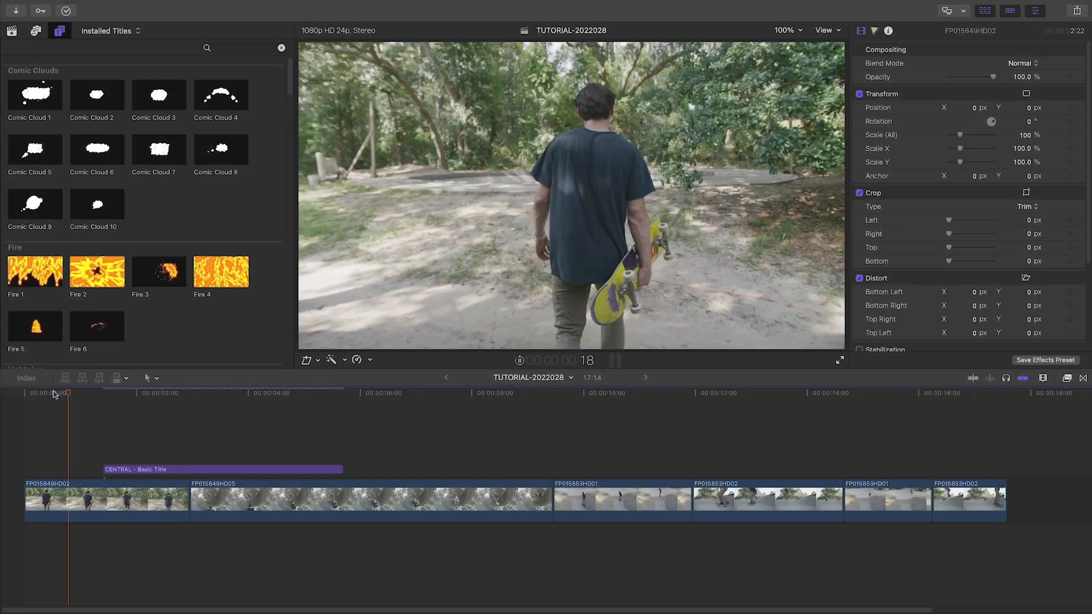
{"action": "left_click", "coordinate": [180, 393]}
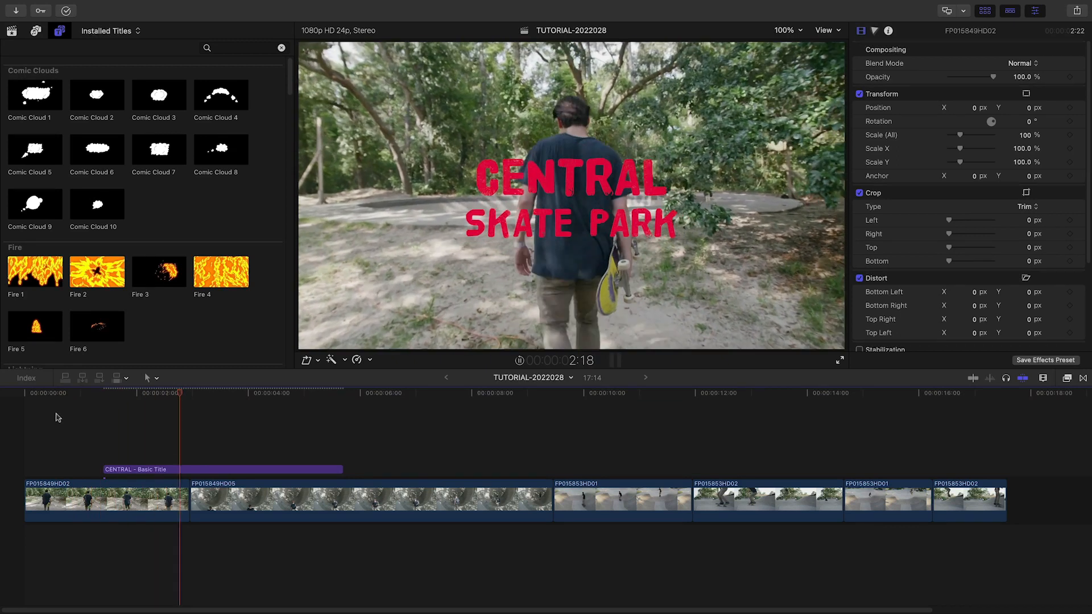
{"action": "left_click", "coordinate": [292, 393]}
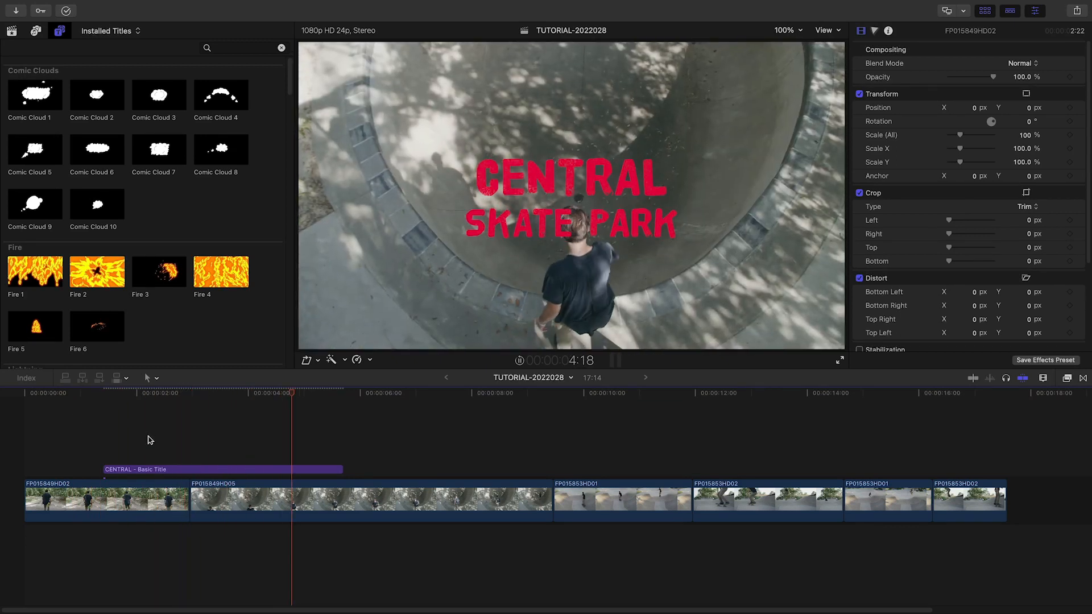
{"action": "left_click", "coordinate": [404, 393]}
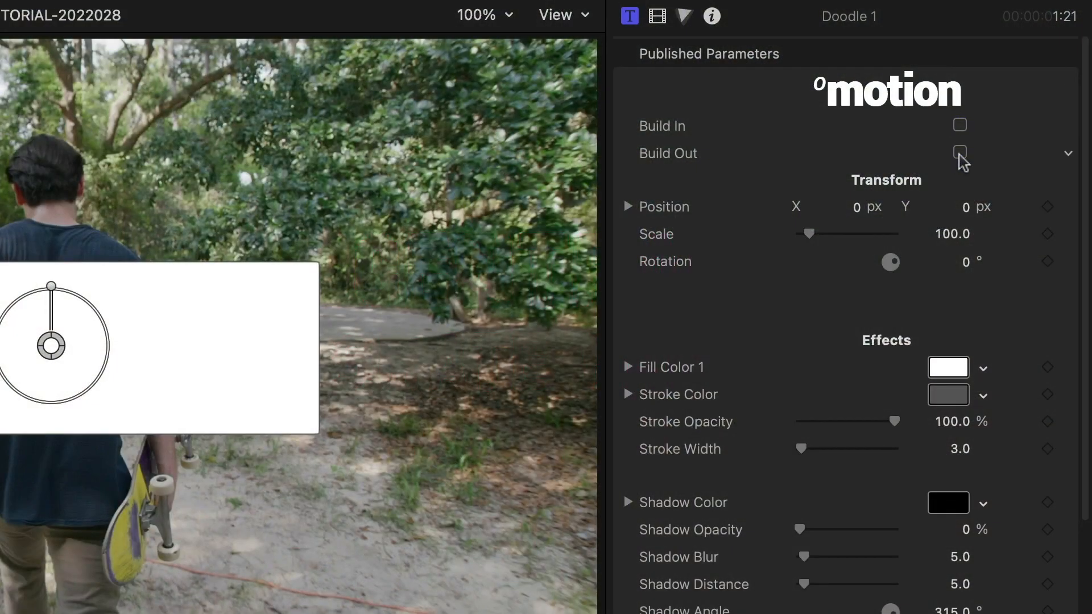
{"action": "left_click", "coordinate": [960, 152]}
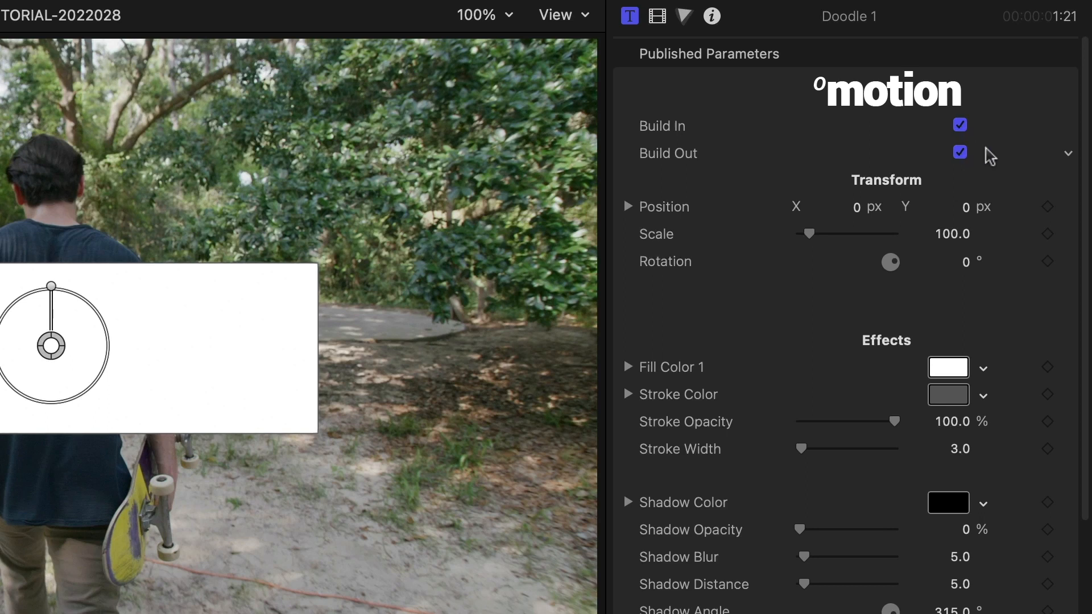
{"action": "left_click", "coordinate": [946, 367]}
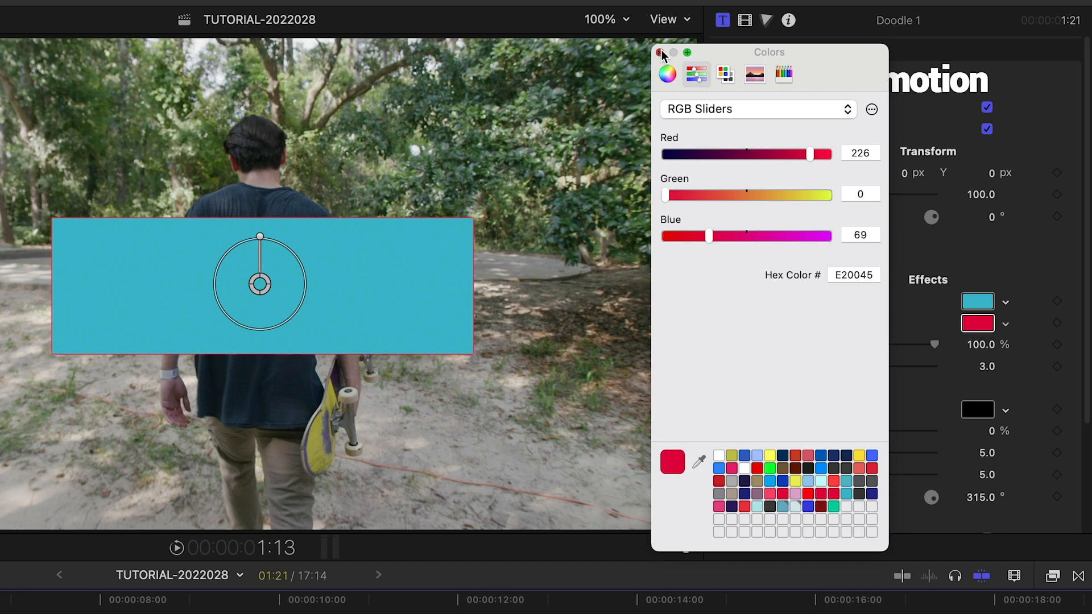
Step: Close the Colors window and set the doodle's shadow opacity to 100%
{"action": "left_click", "coordinate": [661, 52]}
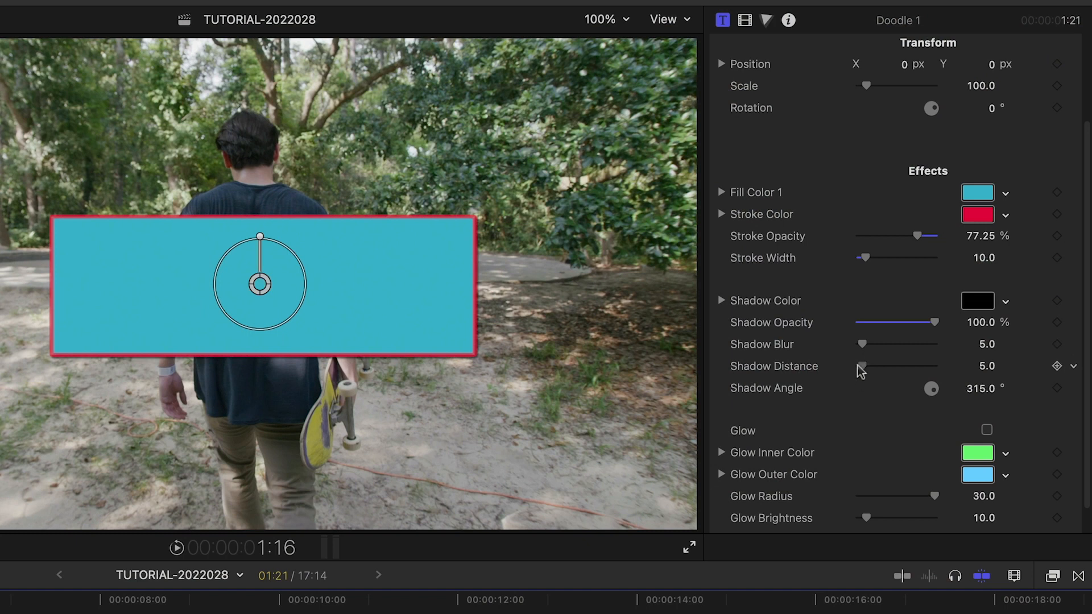
{"action": "left_click", "coordinate": [987, 430]}
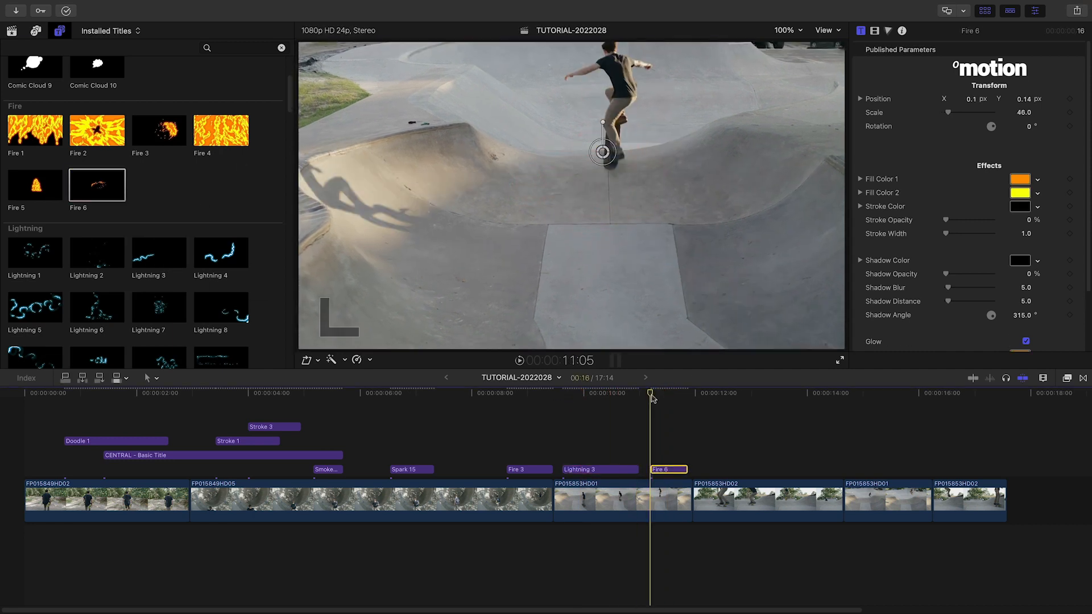
Step: Position the playhead over the later skatepark clips for placing the next overlay
{"action": "left_click", "coordinate": [729, 469]}
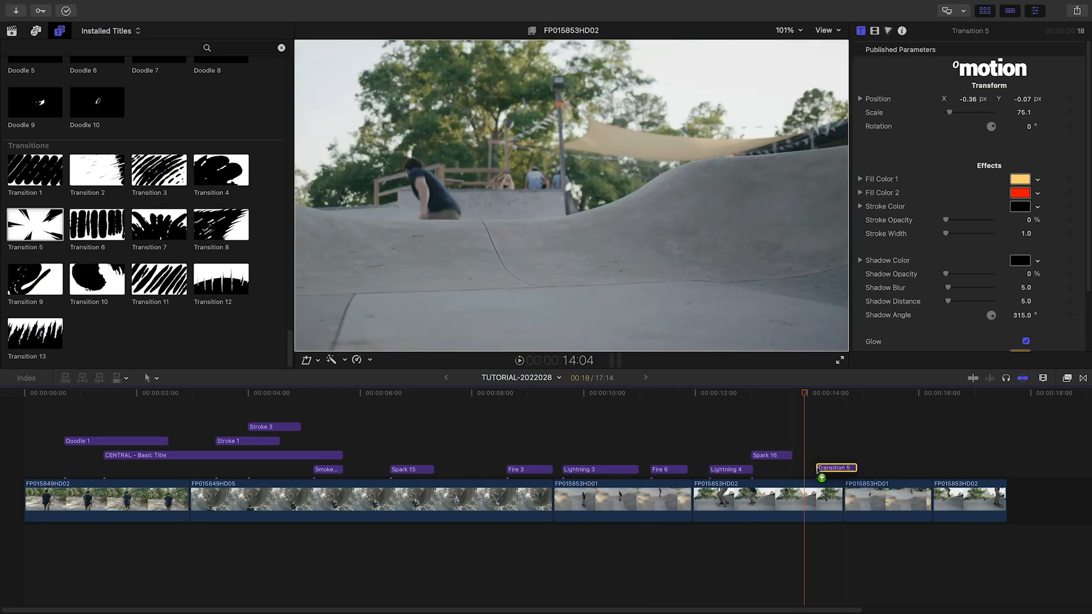
Step: Give Transition 5 a cyan fill and a grey second colour
{"action": "left_click", "coordinate": [1018, 178]}
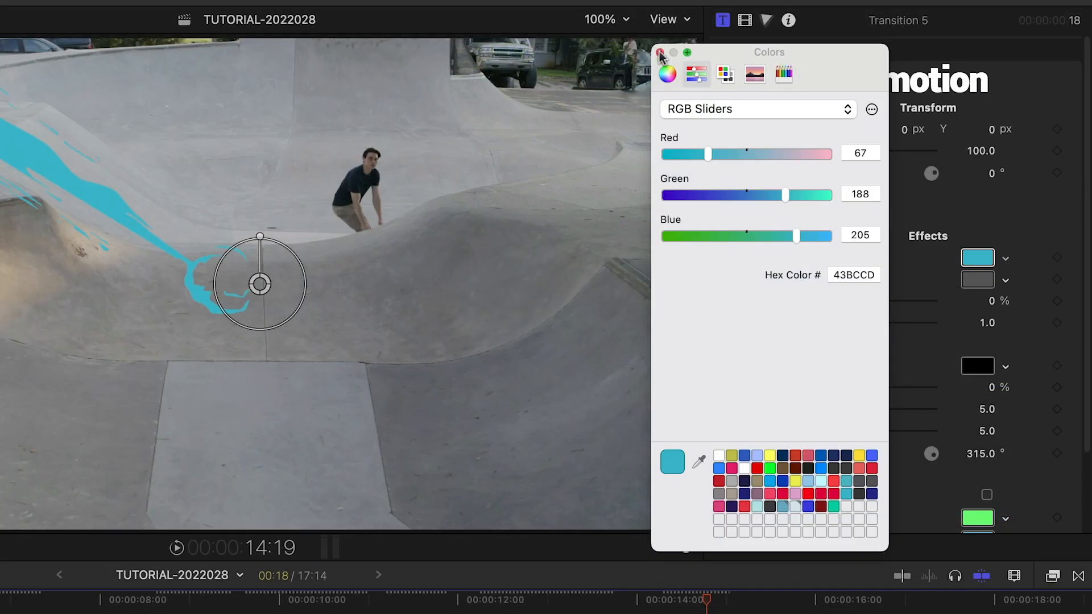
{"action": "left_click", "coordinate": [845, 507]}
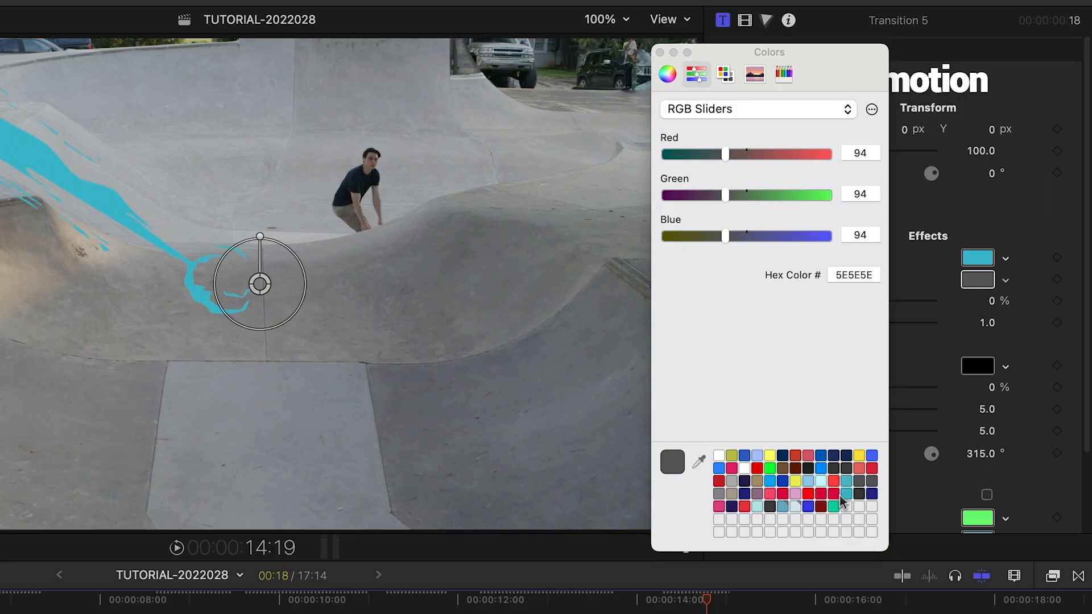